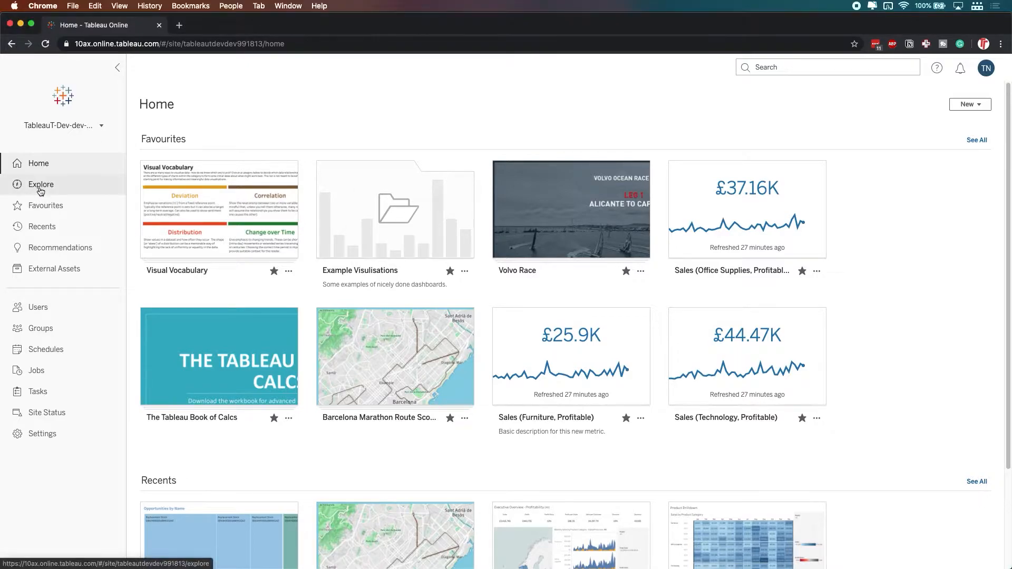
Browse Explore, list All Data Sources and open the Superstore Datasource card.
click(41, 184)
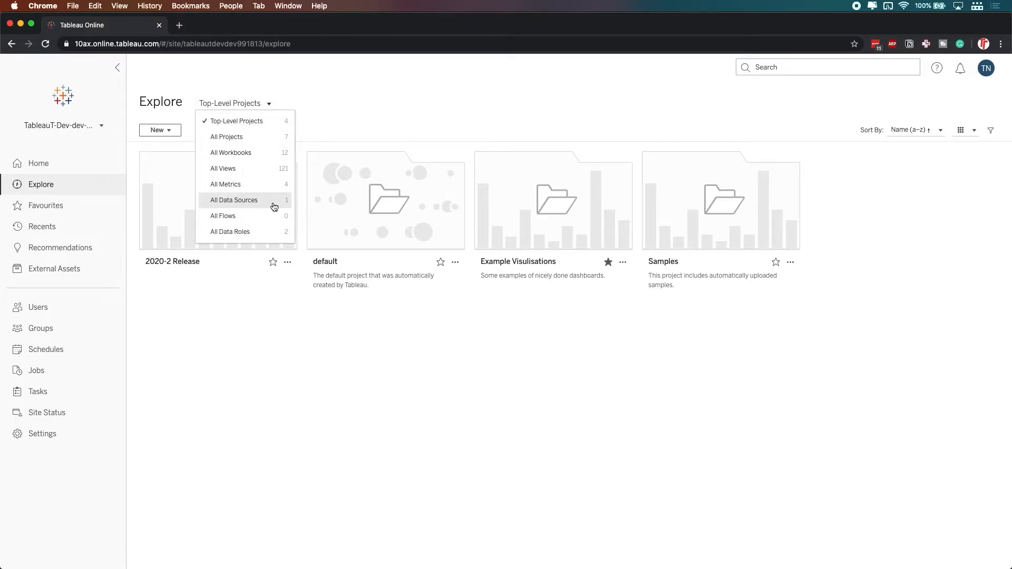
click(234, 199)
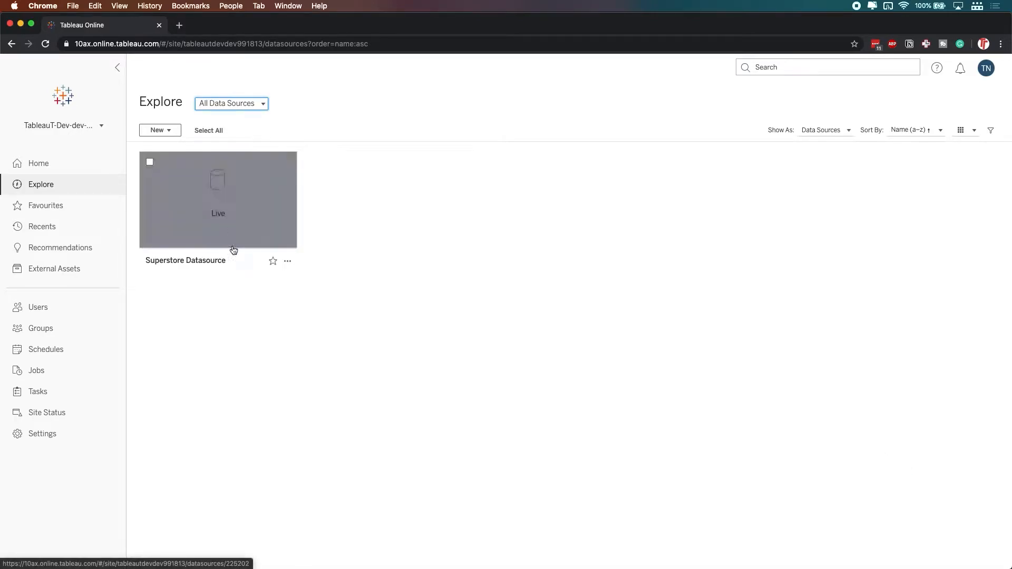
mouse_move(241, 207)
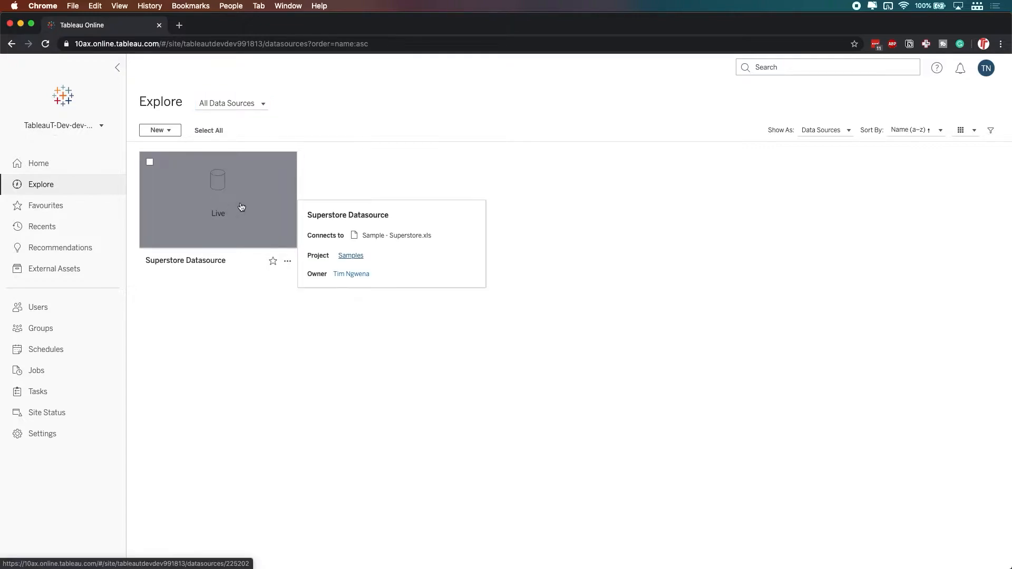
click(217, 199)
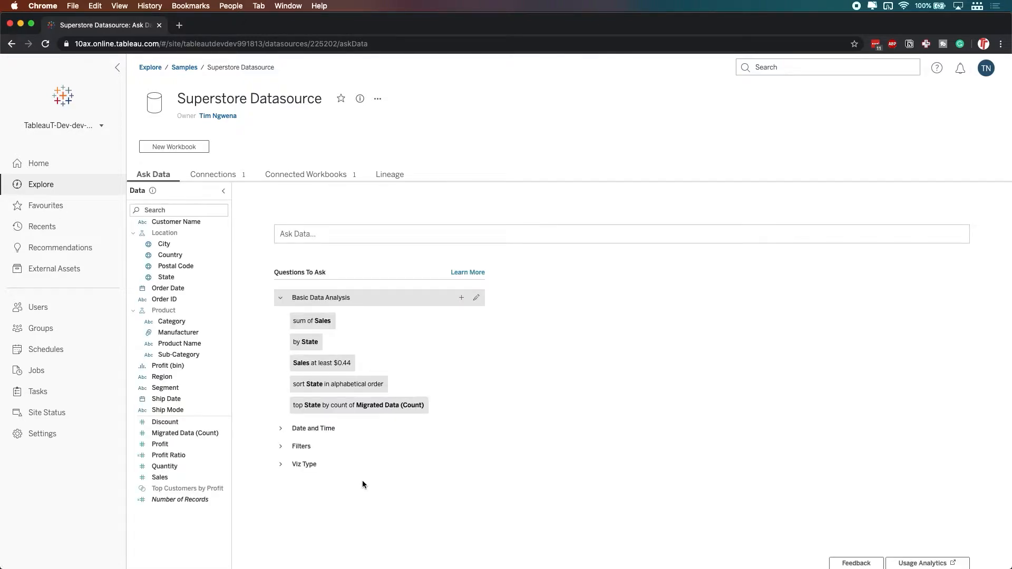
mouse_move(359, 480)
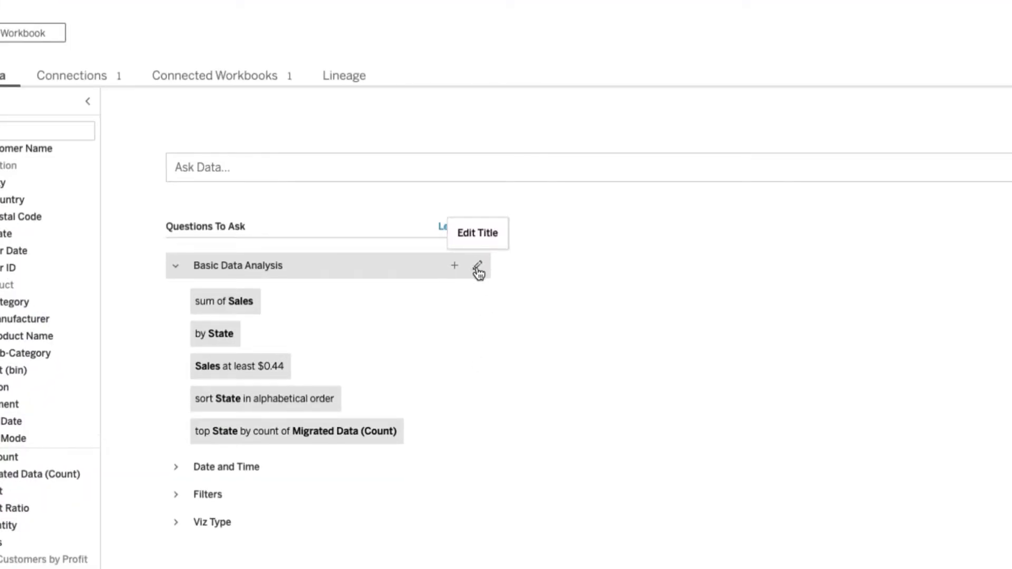
mouse_move(461, 348)
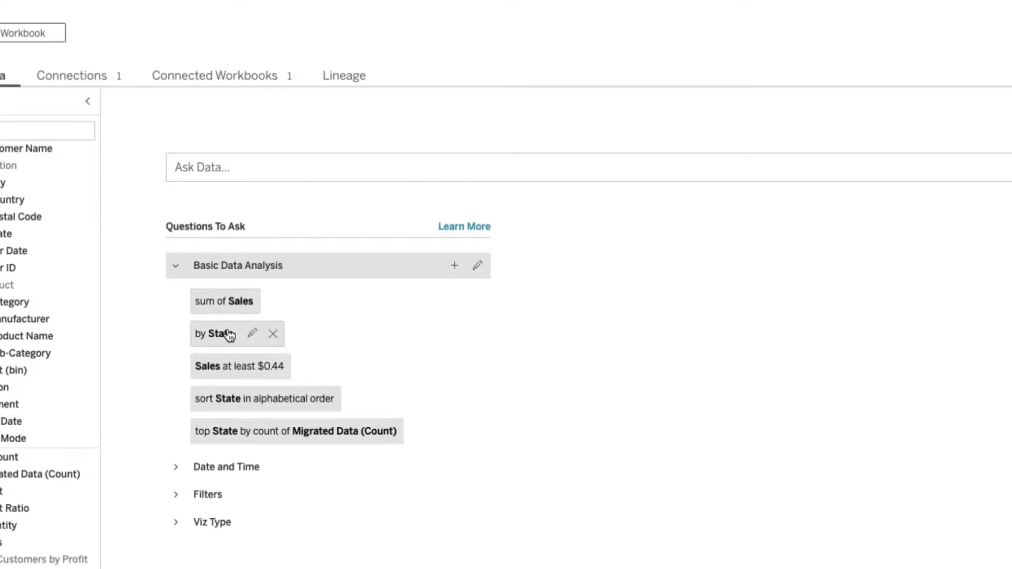
mouse_move(298, 398)
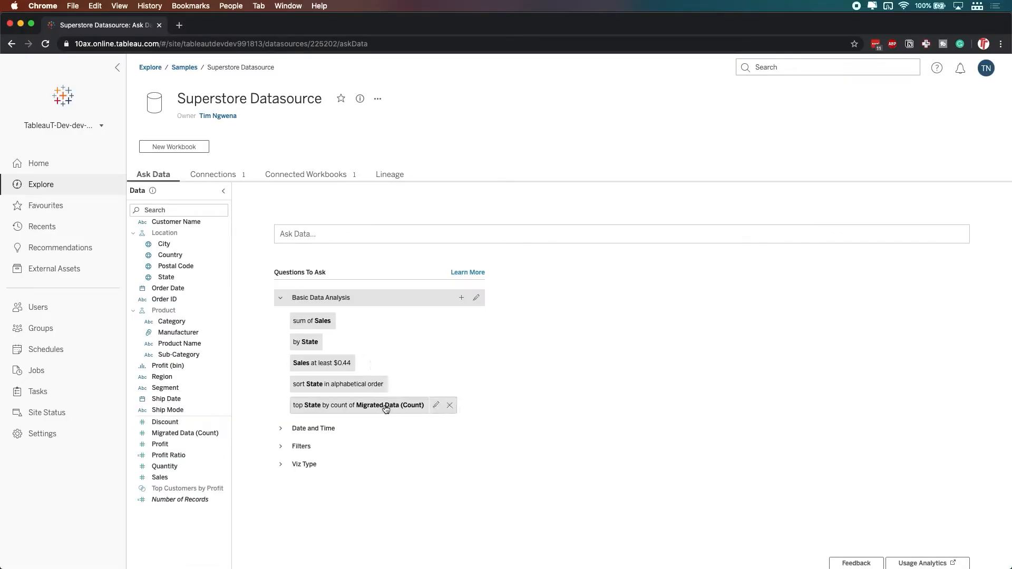
mouse_move(335, 331)
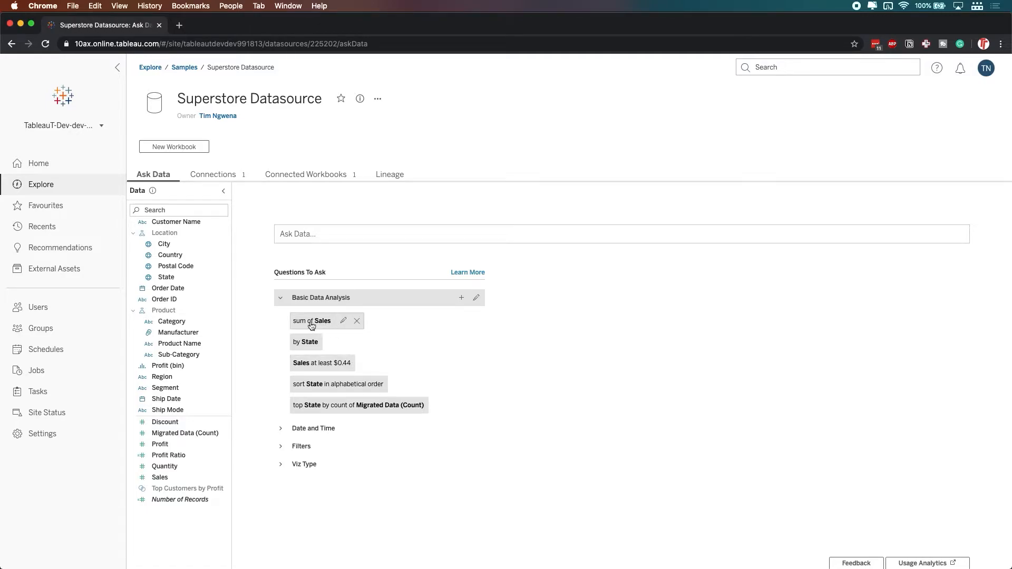
mouse_move(375, 413)
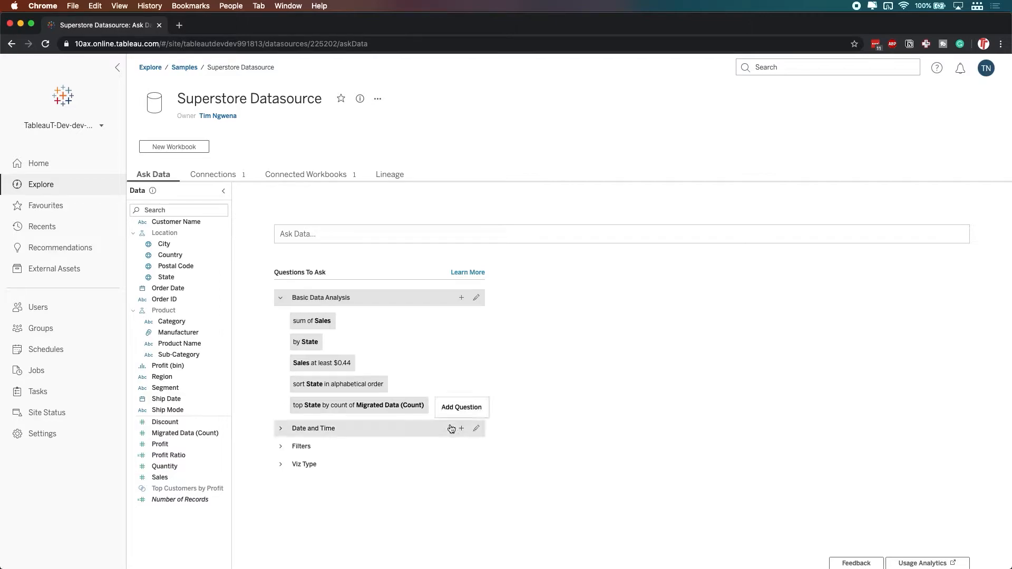
click(280, 297)
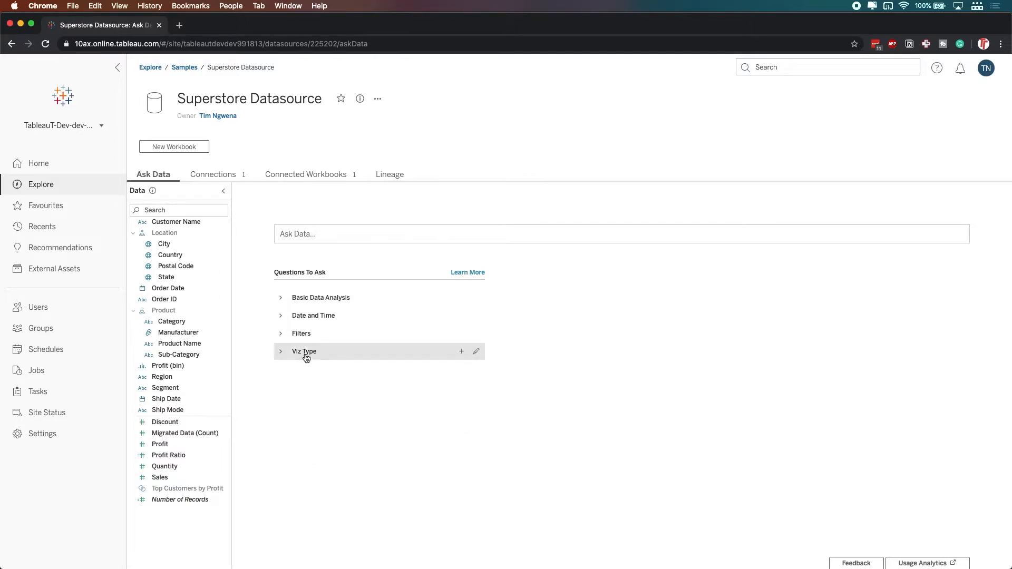
click(313, 315)
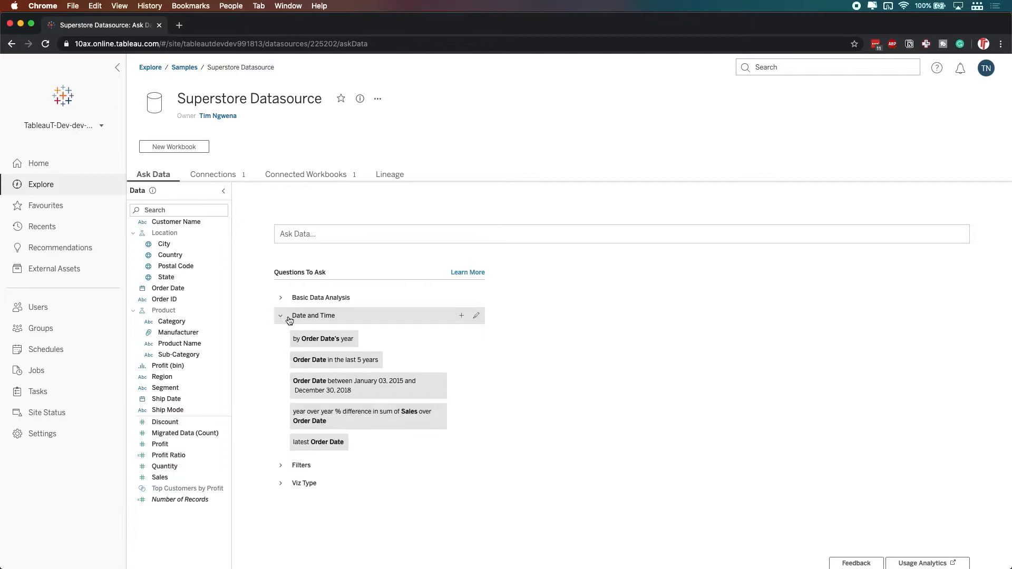
mouse_move(367, 374)
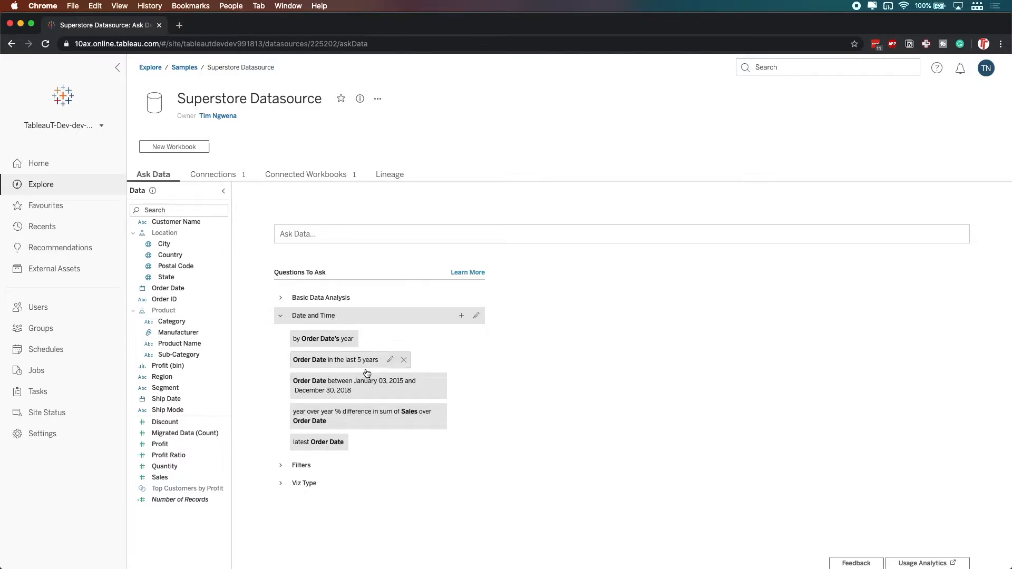
click(280, 315)
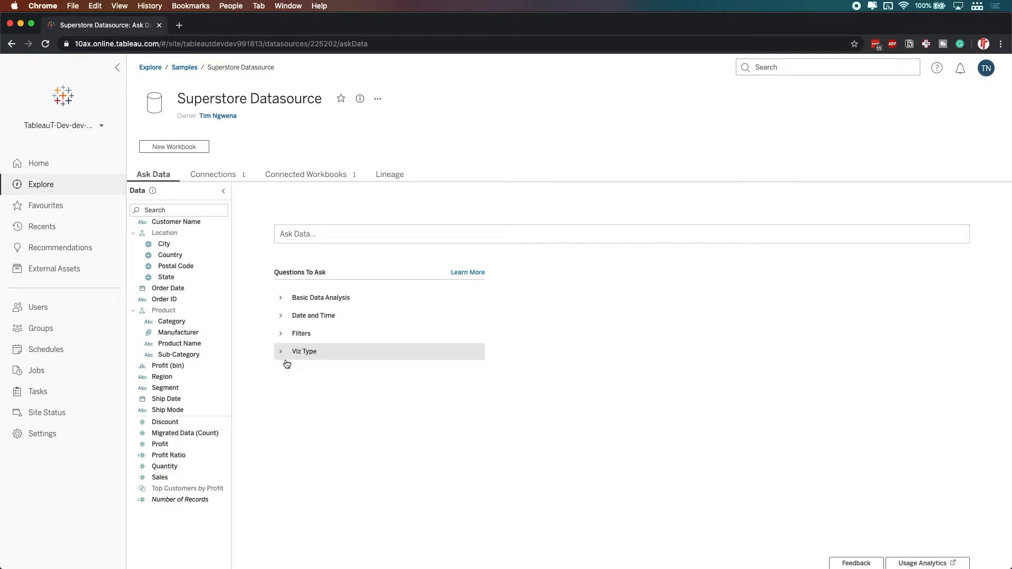
click(303, 351)
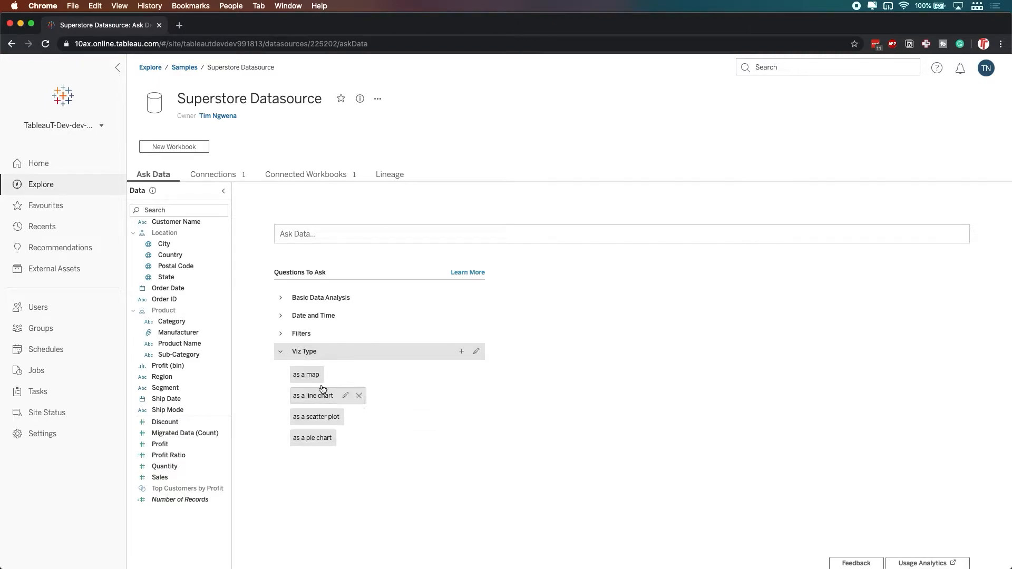
mouse_move(281, 348)
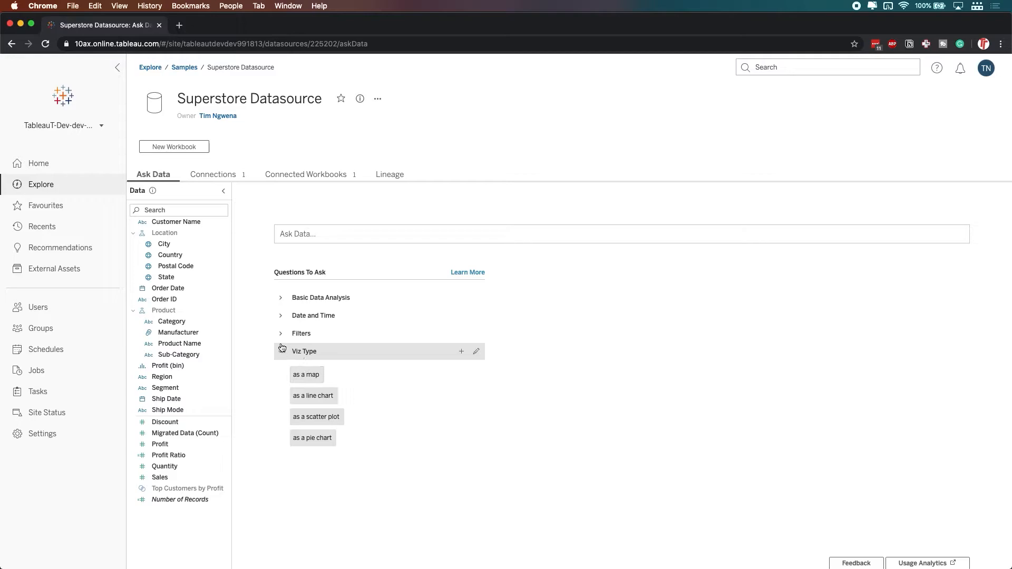
mouse_move(312, 437)
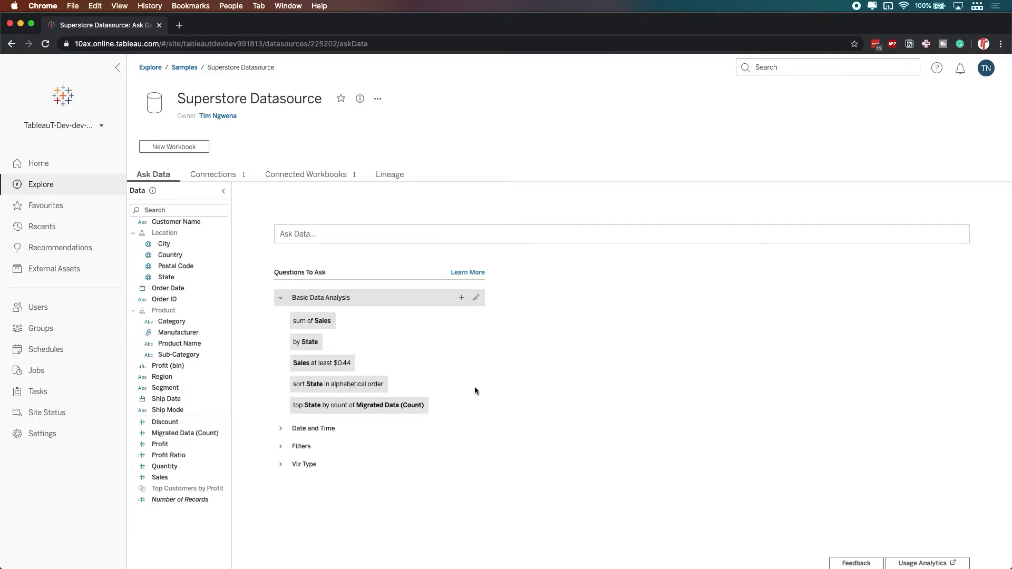
mouse_move(462, 384)
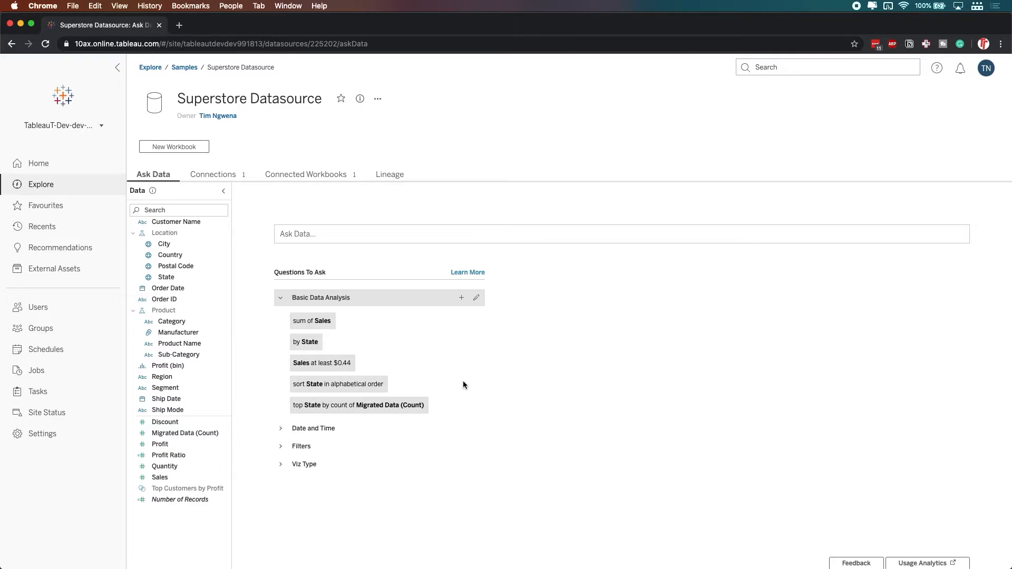
mouse_move(324, 354)
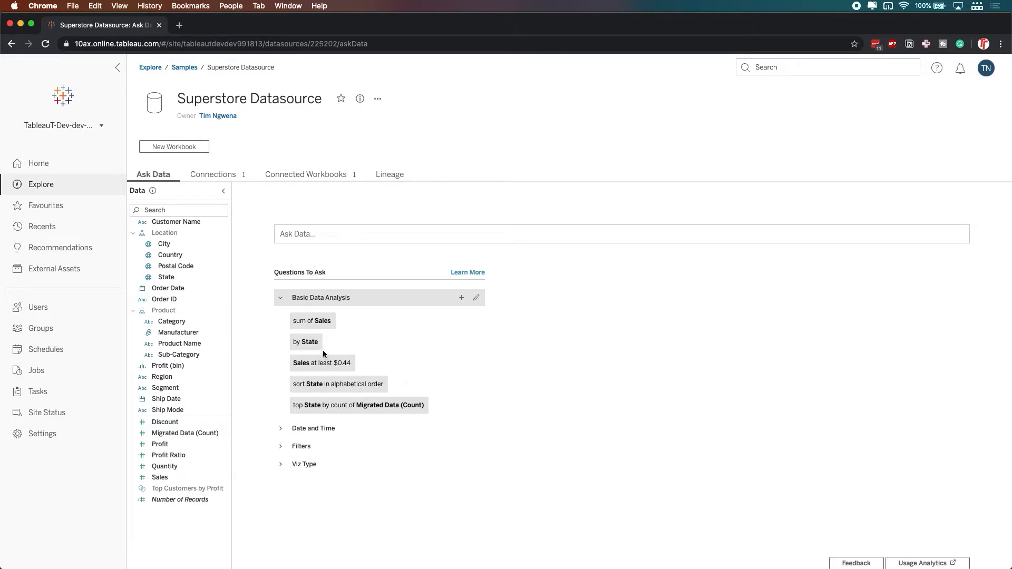
mouse_move(308, 341)
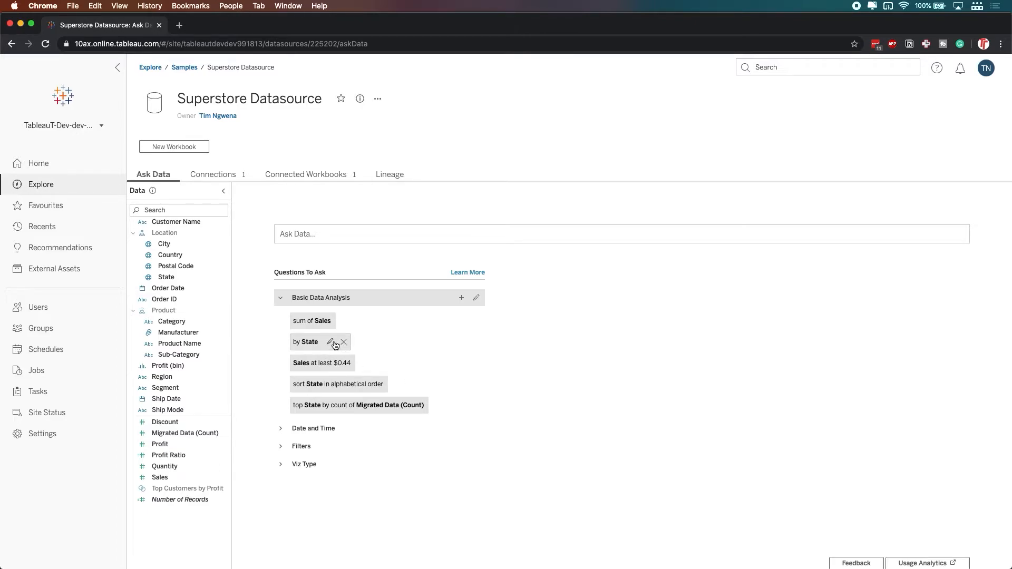
Replace the 'by State' suggested question with 'by Region' via autocomplete.
click(331, 342)
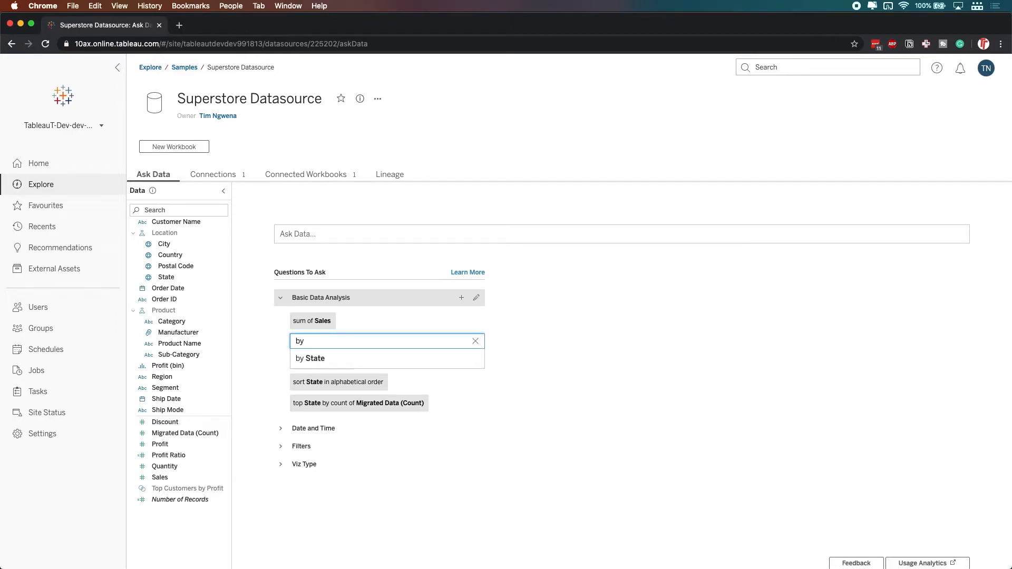
text(reg)
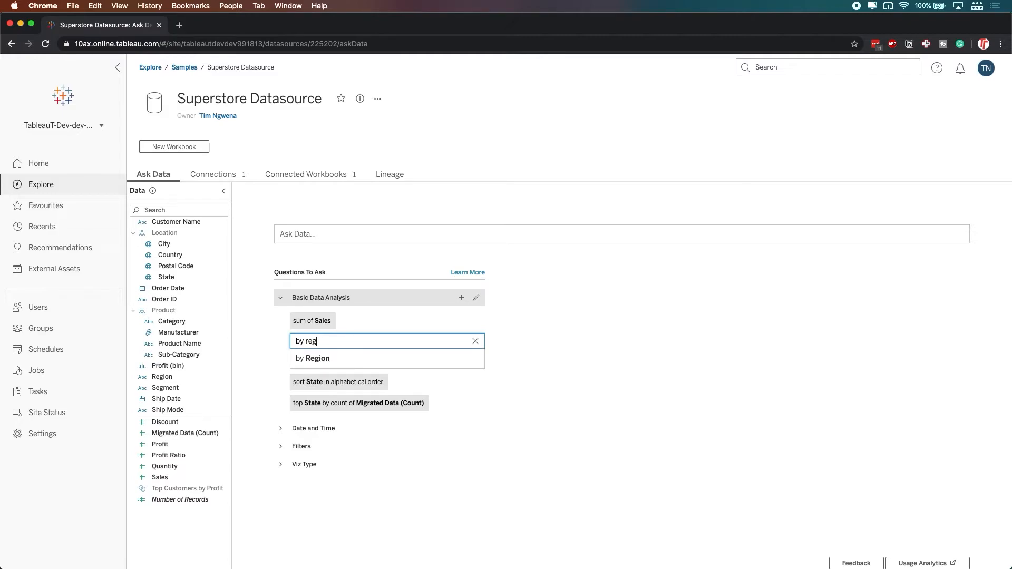
click(313, 358)
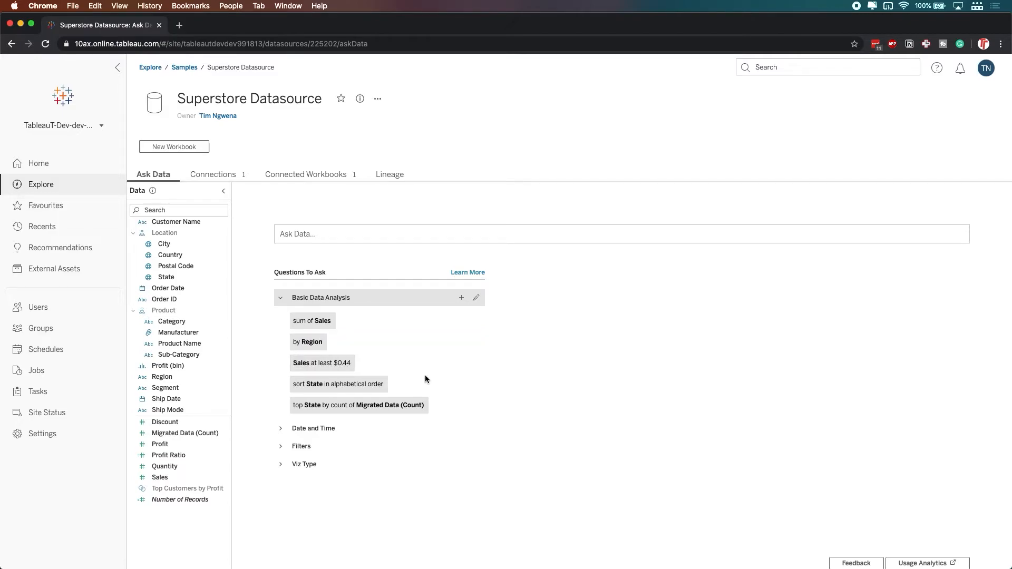
mouse_move(334, 349)
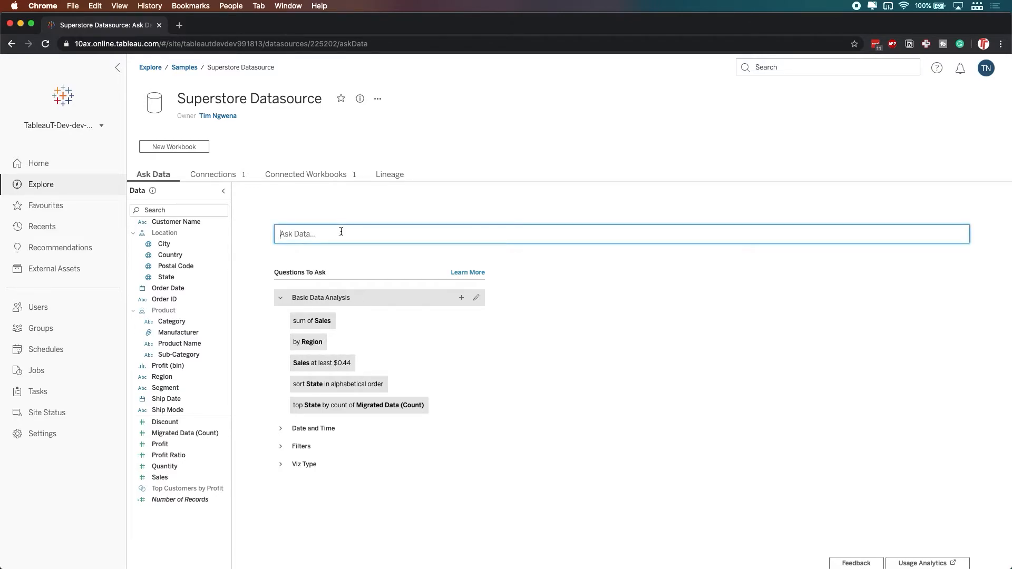
Enter the question 'sum of sales by region' in the Ask Data search box.
text(sum of sales)
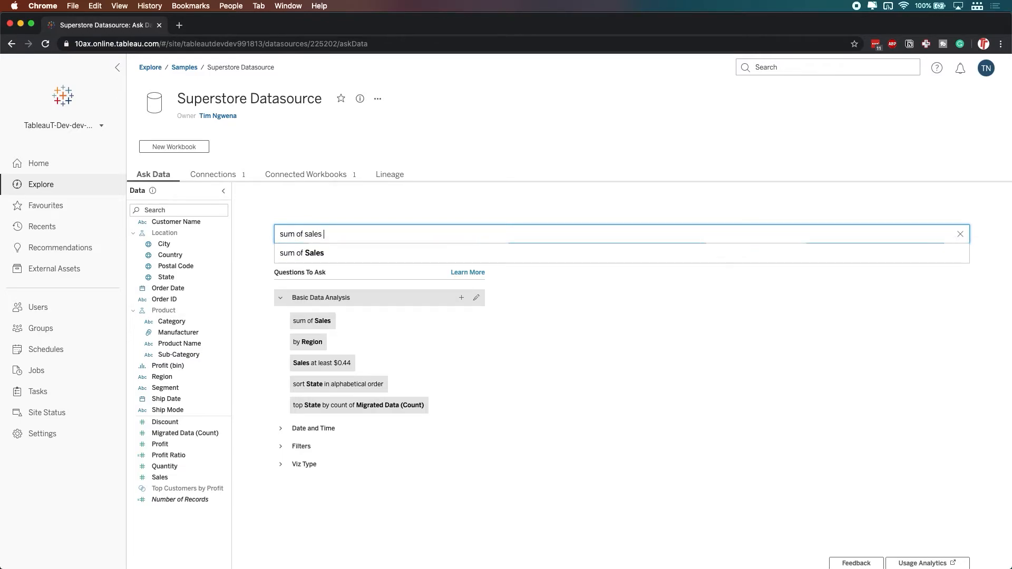
text(by)
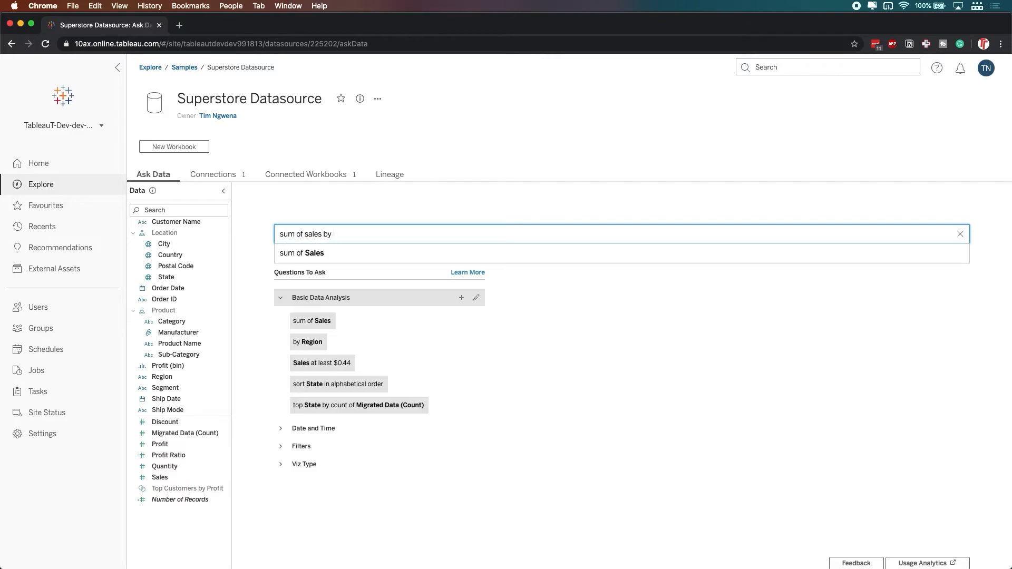
text(r)
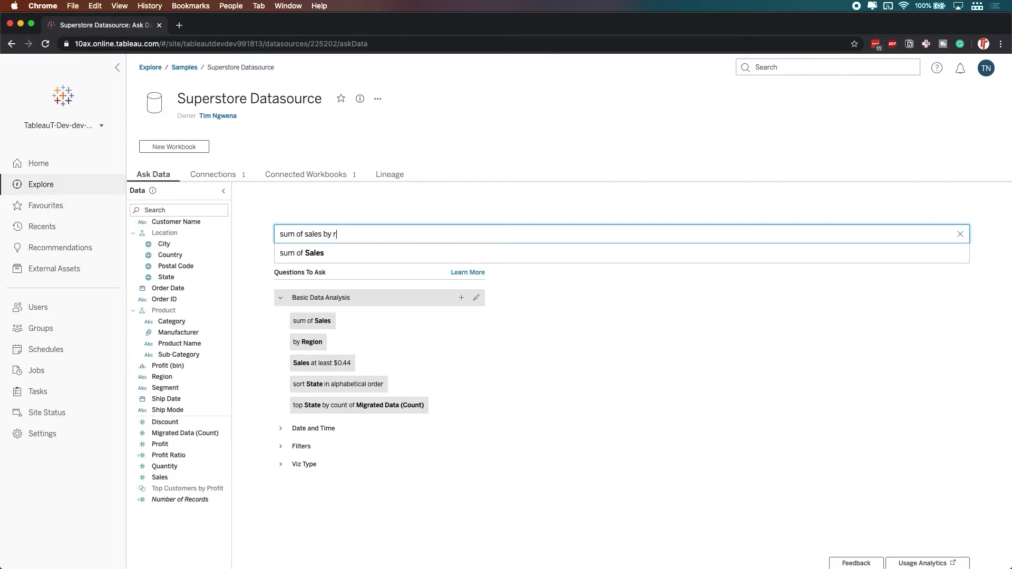
text(egi)
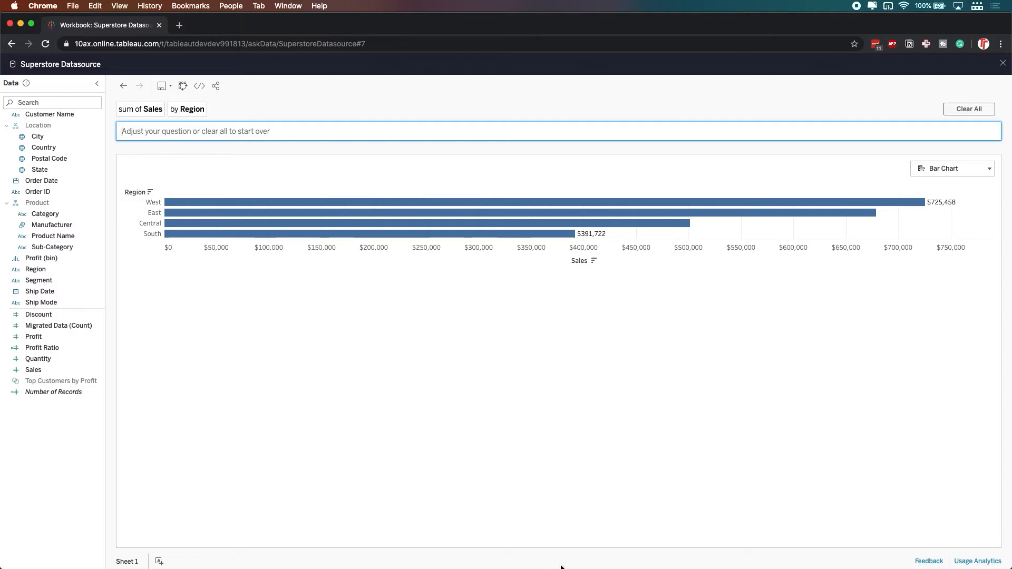
mouse_move(765, 343)
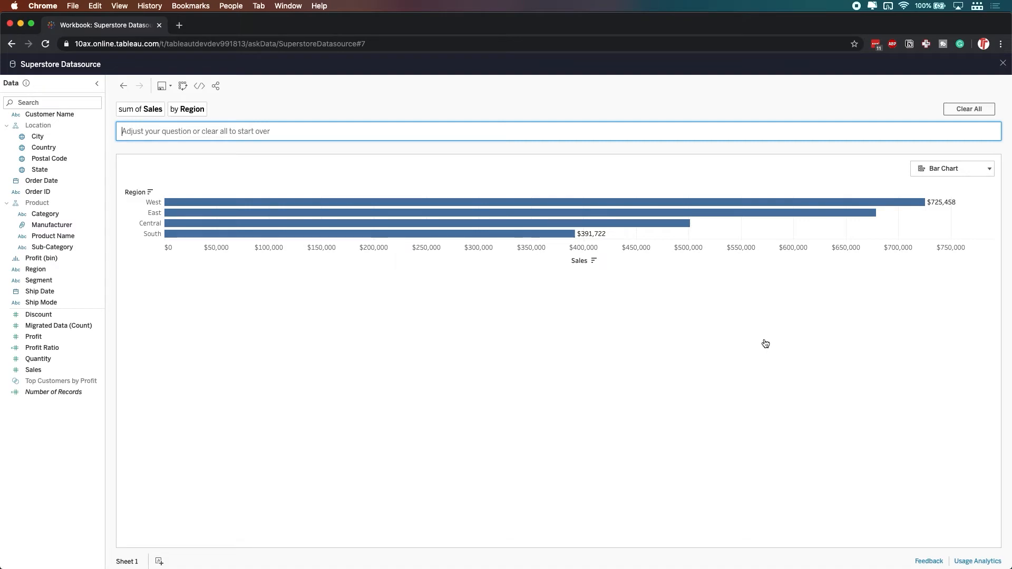
mouse_move(716, 266)
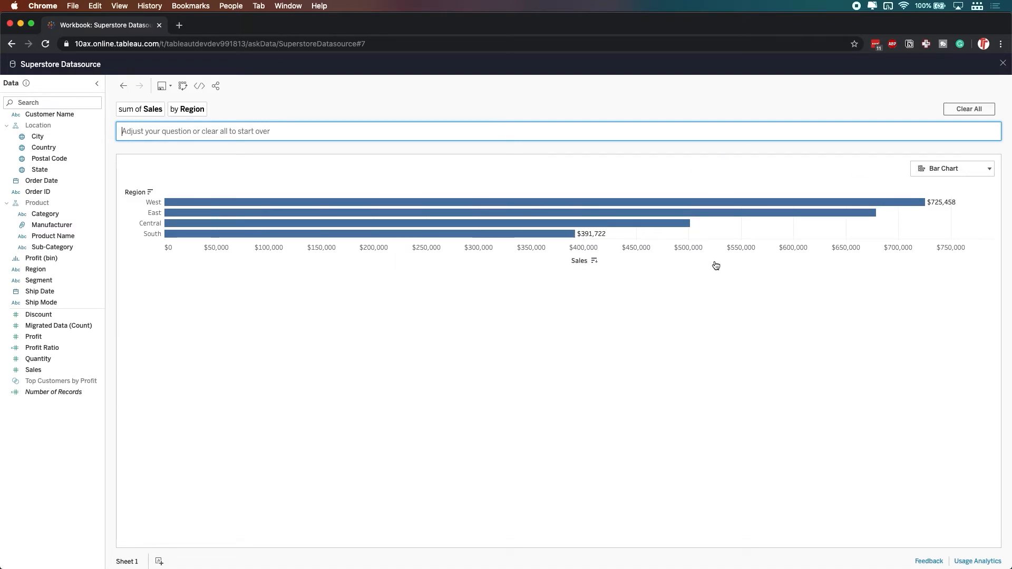
mouse_move(734, 267)
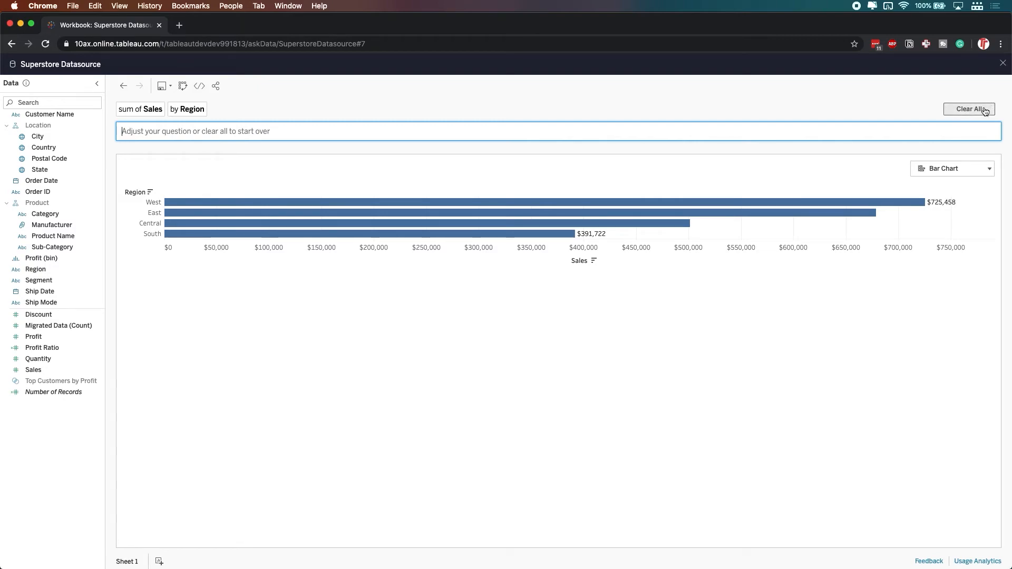
Close the Sales by Region chart to return to the datasource.
click(968, 108)
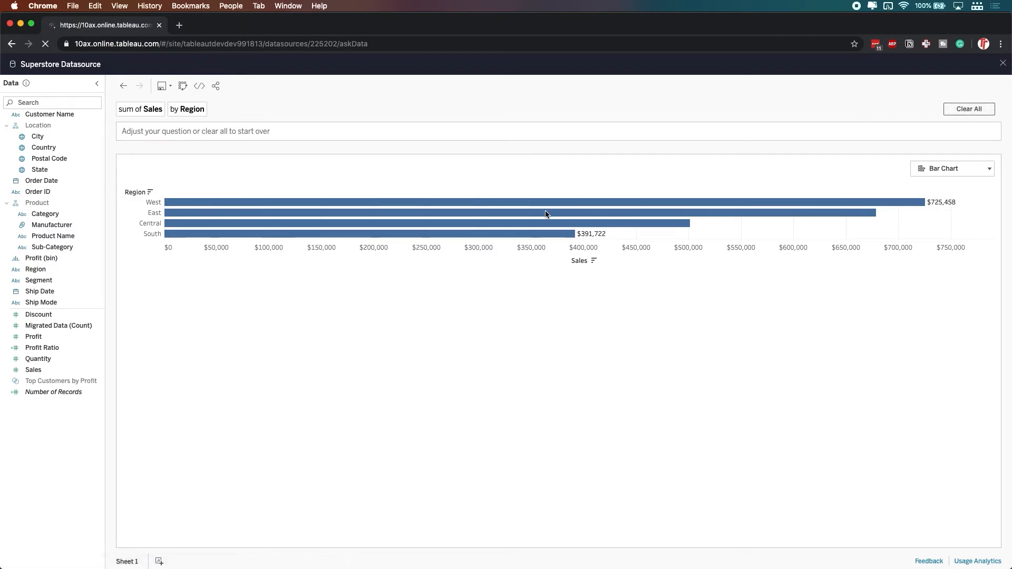
Navigate back to the Superstore Datasource Ask Data tab with its suggested questions.
click(11, 43)
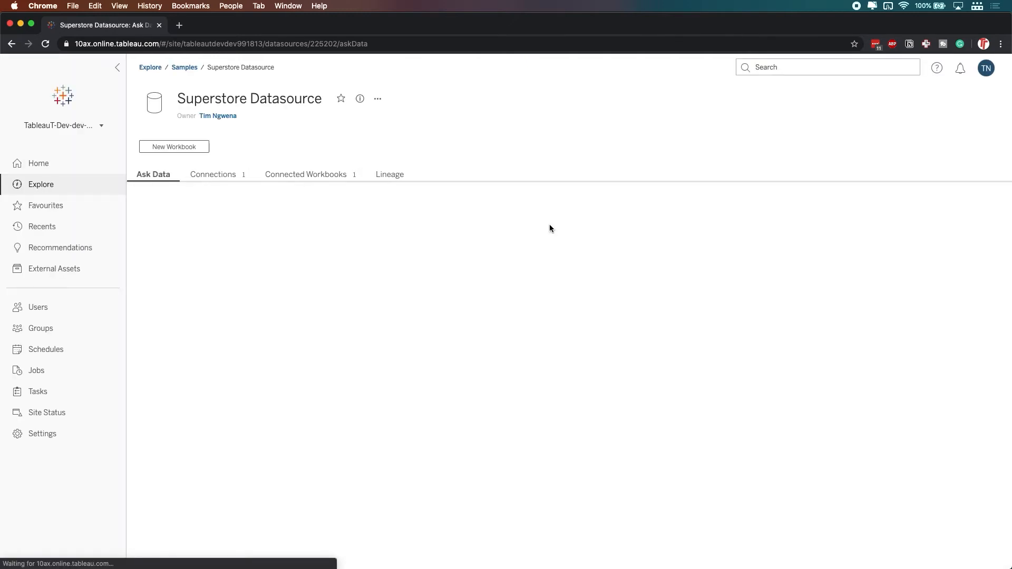
click(153, 174)
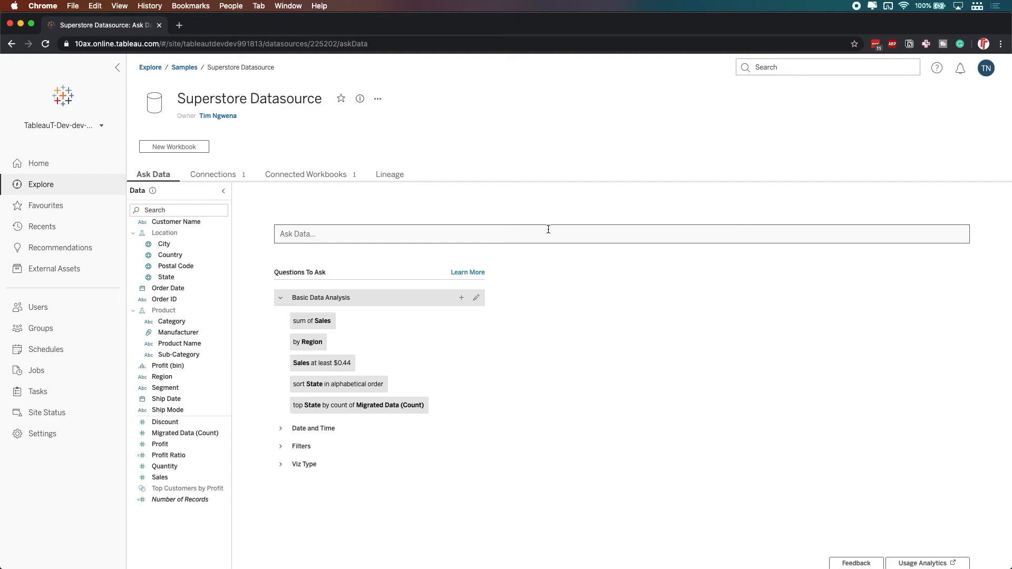
mouse_move(316, 456)
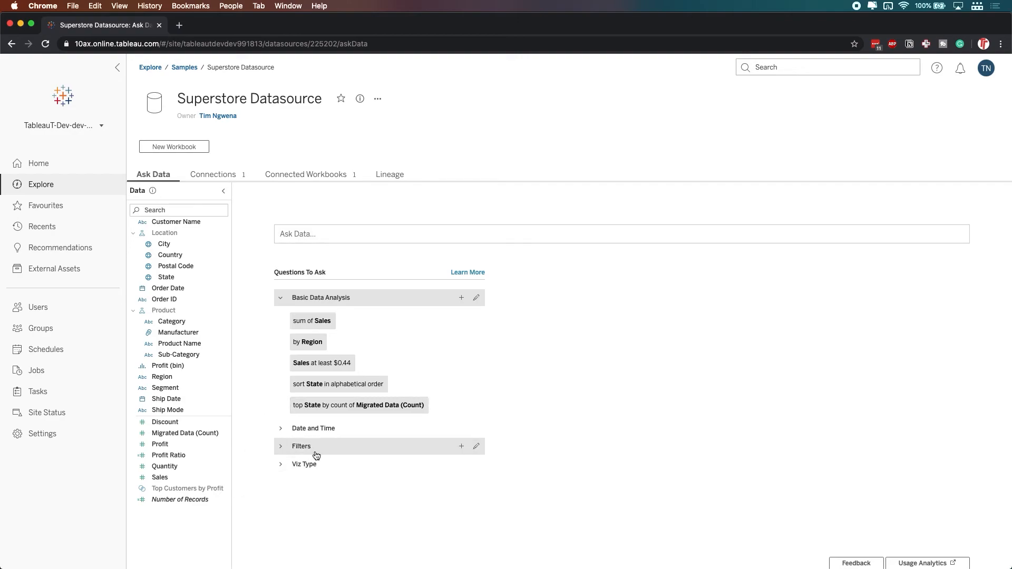
mouse_move(324, 453)
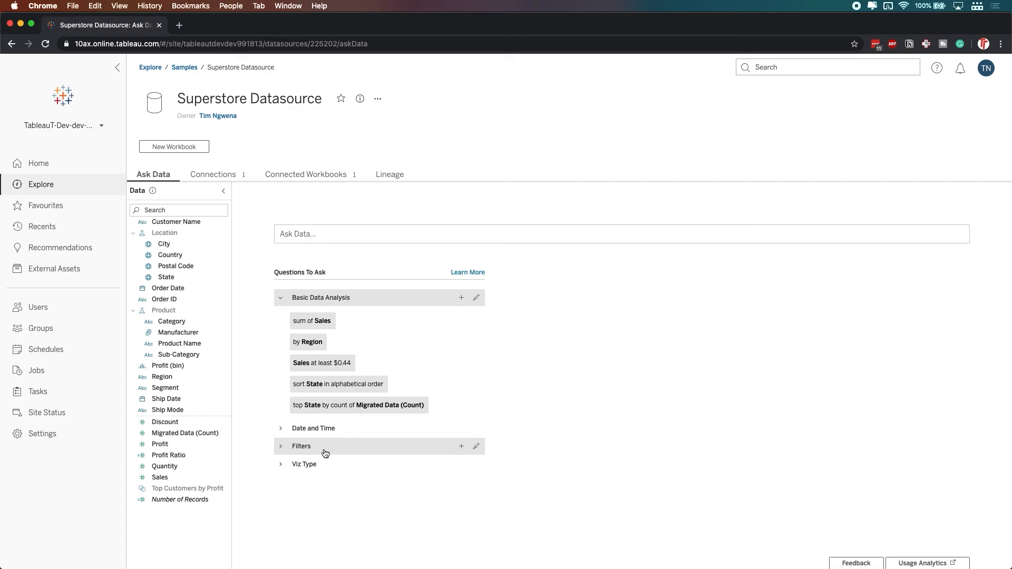
mouse_move(327, 453)
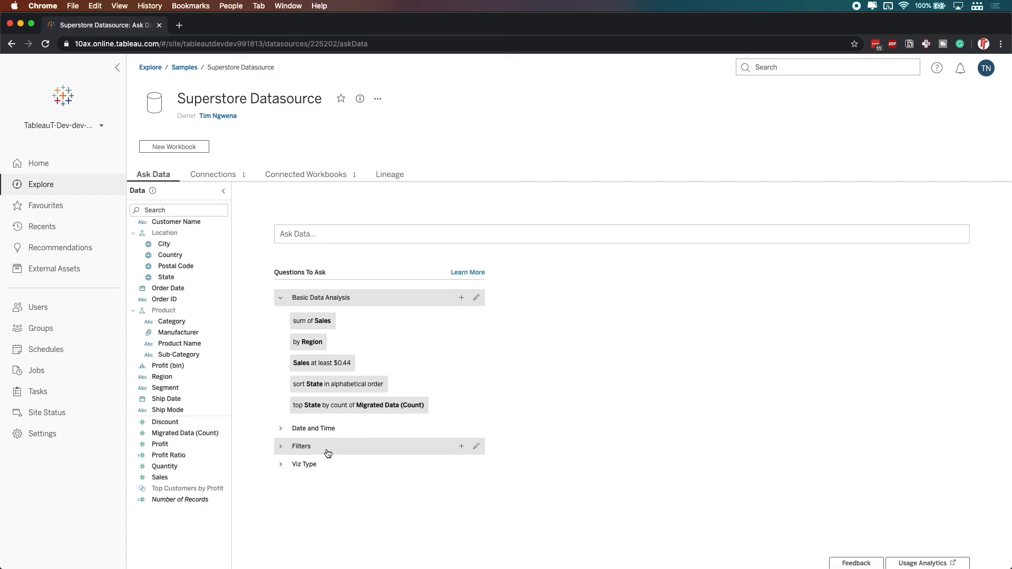
mouse_move(330, 451)
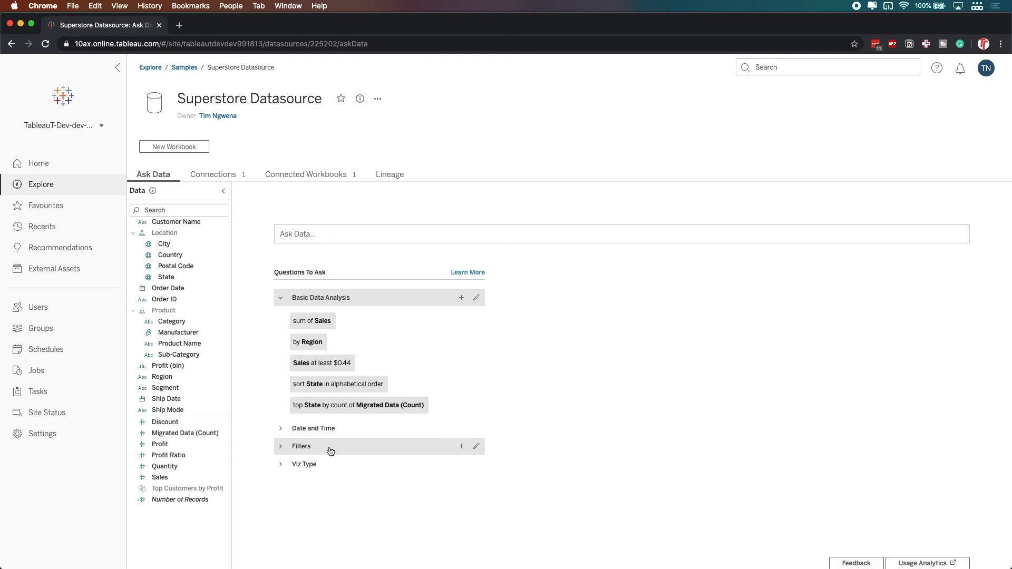
mouse_move(785, 260)
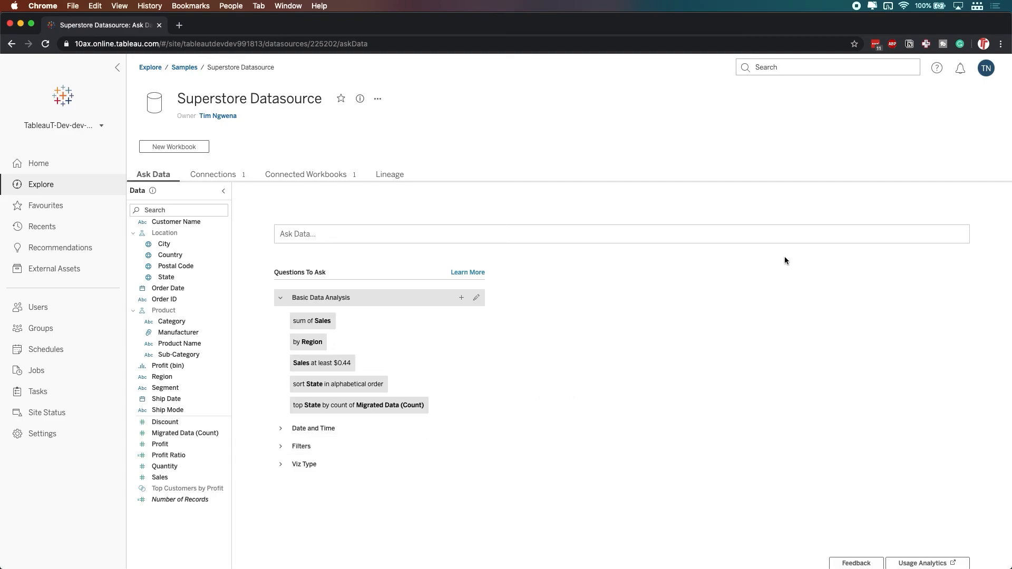